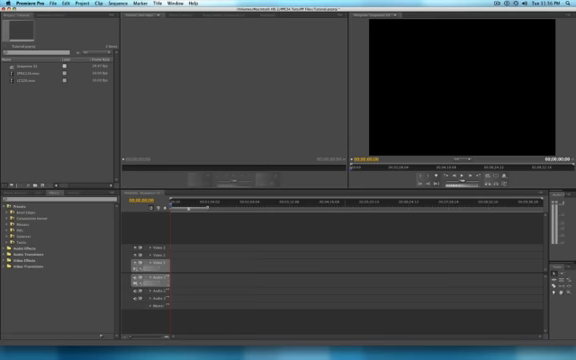
Step: Open the Capture window from the File menu, bringing up its capture settings
{"action": "left_click", "coordinate": [60, 11]}
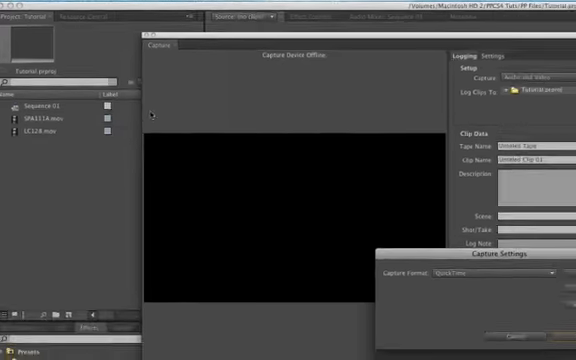
Step: Check the Capture Format options, keep QuickTime, and confirm the capture settings with OK
{"action": "key", "text": "f5"}
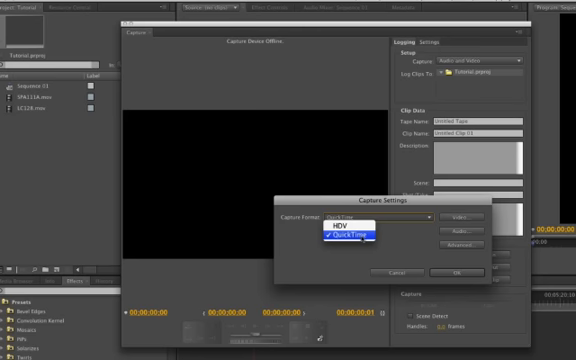
{"action": "left_click", "coordinate": [352, 235]}
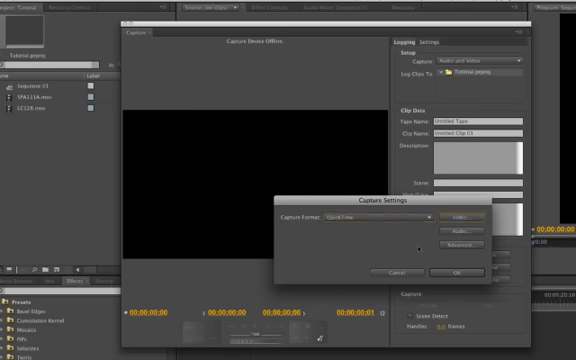
{"action": "left_click", "coordinate": [466, 238]}
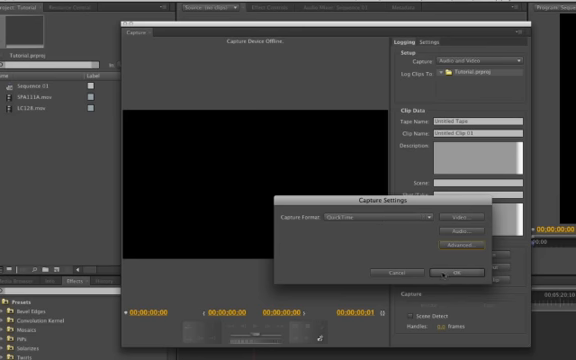
{"action": "left_click", "coordinate": [446, 270]}
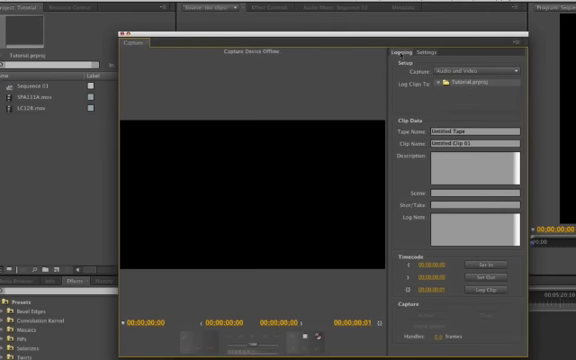
{"action": "mouse_move", "coordinate": [277, 140]}
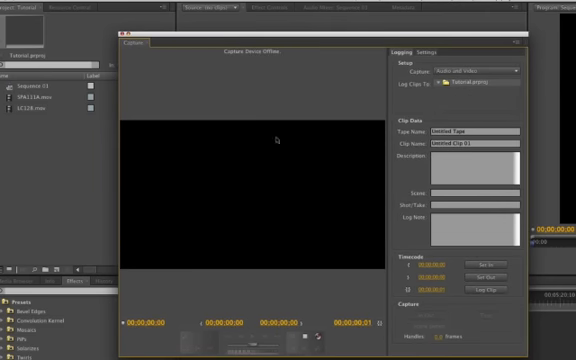
{"action": "mouse_move", "coordinate": [189, 253]}
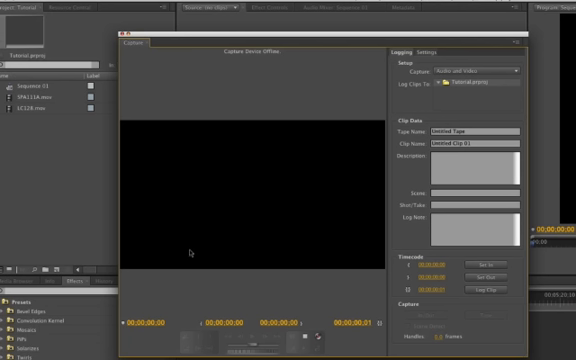
{"action": "mouse_move", "coordinate": [188, 250]}
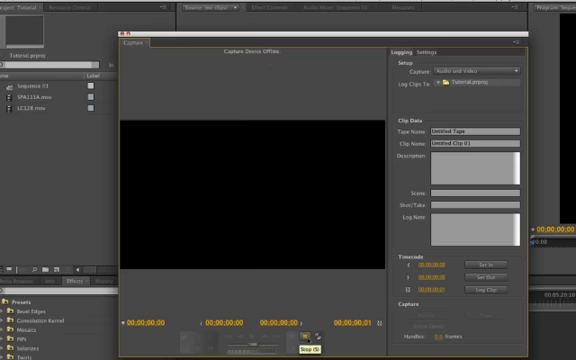
{"action": "mouse_move", "coordinate": [290, 337]}
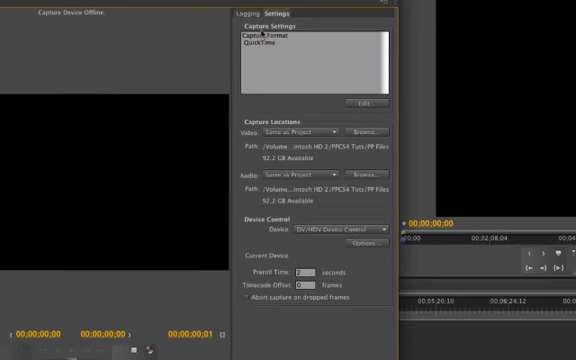
Step: Switch to the Logging tab and look over the Capture dropdown
{"action": "left_click", "coordinate": [245, 11]}
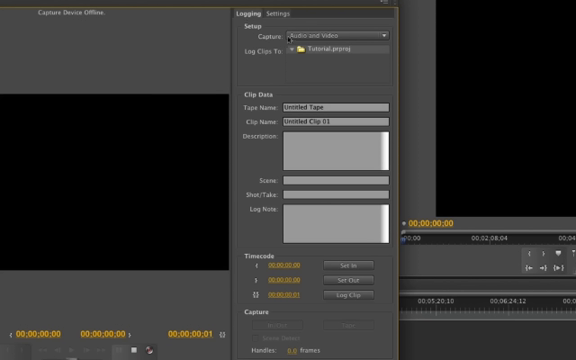
{"action": "left_click", "coordinate": [345, 36]}
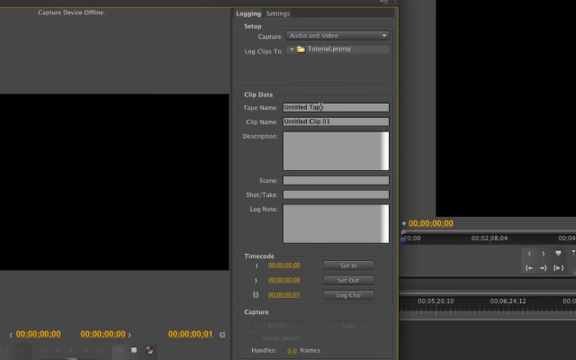
Step: Log the clip with tape name 'Golf Tape 1' and clip name 'Putting Clip 01', then select Description
{"action": "double_click", "coordinate": [311, 104]}
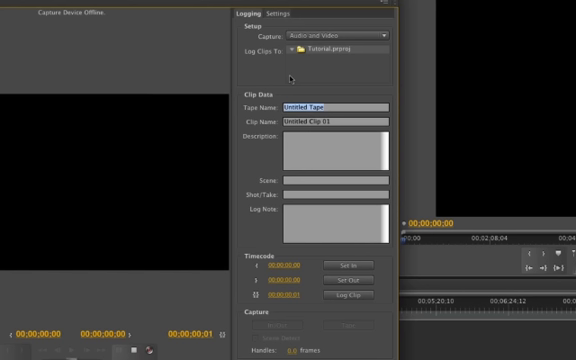
{"action": "type", "text": "Golf Tape 1"}
{"action": "left_click", "coordinate": [335, 121]}
{"action": "type", "text": "Putting Clip"}
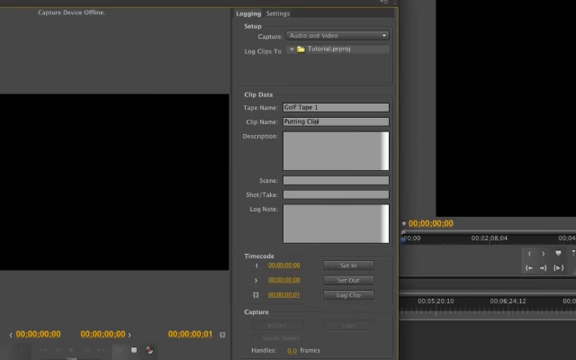
{"action": "type", "text": "01"}
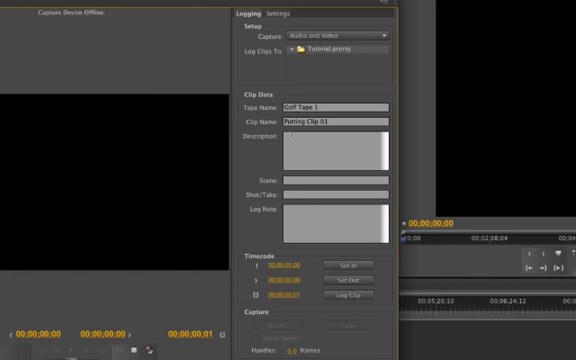
{"action": "left_click", "coordinate": [300, 145]}
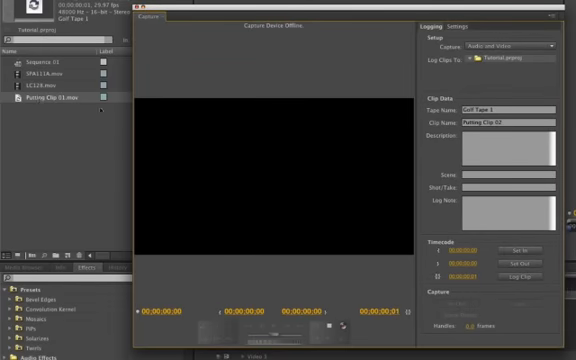
{"action": "mouse_move", "coordinate": [343, 225]}
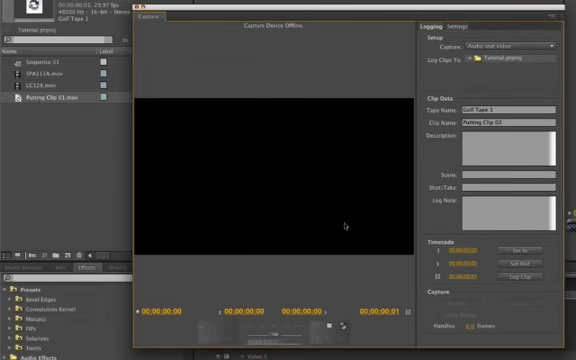
{"action": "mouse_move", "coordinate": [282, 292]}
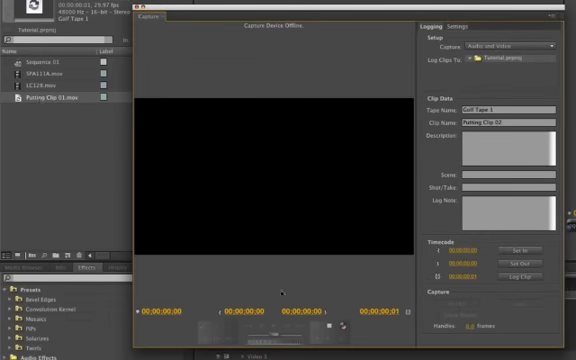
{"action": "mouse_move", "coordinate": [388, 282]}
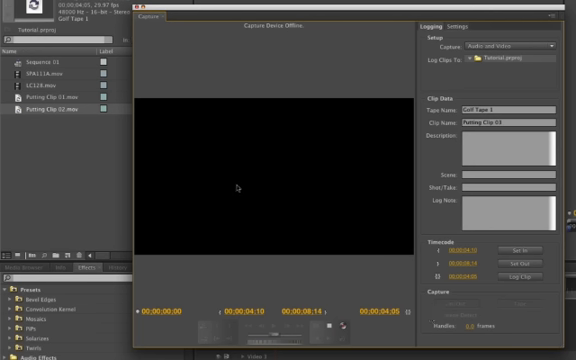
{"action": "mouse_move", "coordinate": [360, 180]}
{"action": "type", "text": "24"}
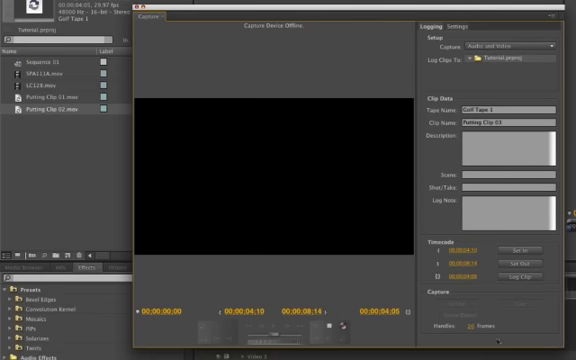
{"action": "mouse_move", "coordinate": [366, 260]}
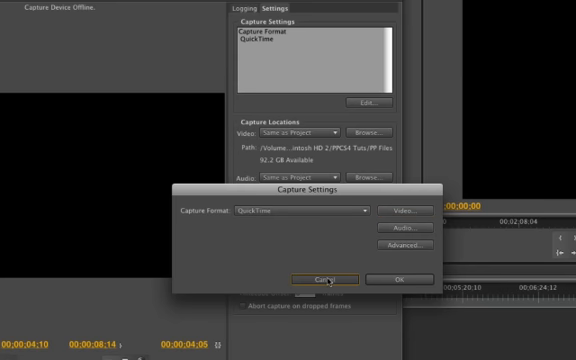
Step: Cancel the capture format options, leaving QuickTime unchanged
{"action": "left_click", "coordinate": [330, 279]}
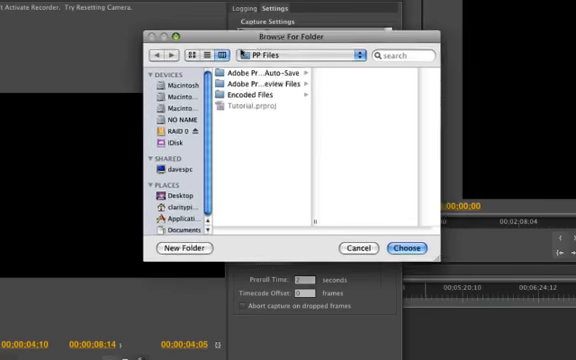
{"action": "left_click", "coordinate": [390, 247]}
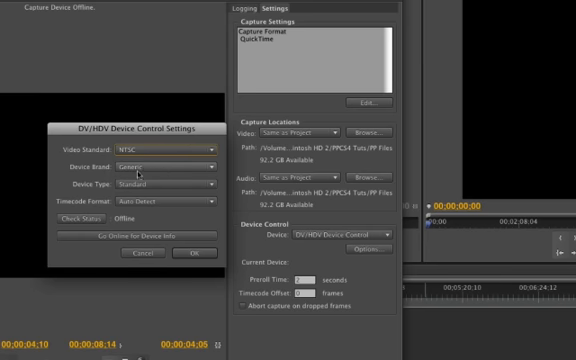
Step: Browse the Device Brand list, try Canon, then set the brand back to Generic
{"action": "left_click", "coordinate": [167, 163]}
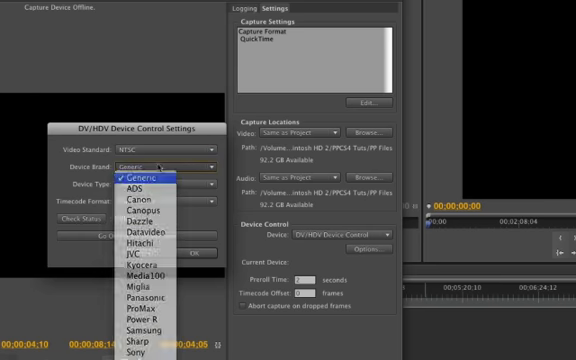
{"action": "left_click", "coordinate": [140, 177]}
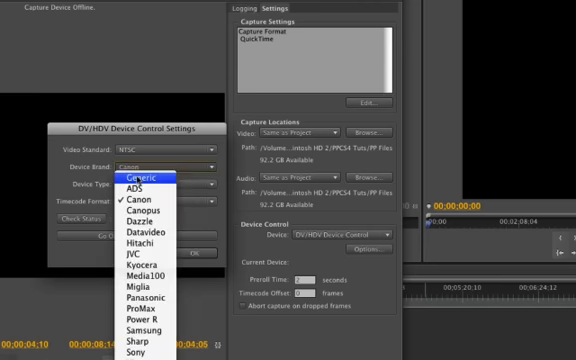
{"action": "left_click", "coordinate": [140, 171]}
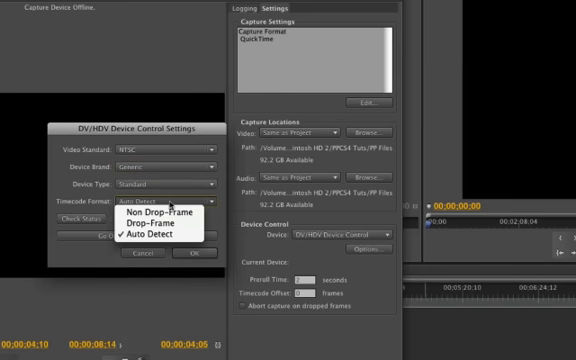
{"action": "mouse_move", "coordinate": [150, 223]}
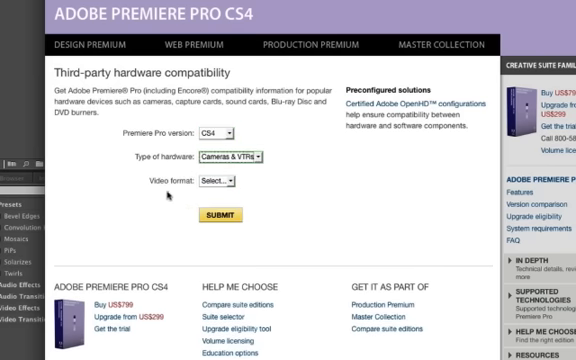
Step: Search Adobe.com for NTSC-compatible cameras, review results, and cancel device control settings
{"action": "left_click", "coordinate": [222, 180]}
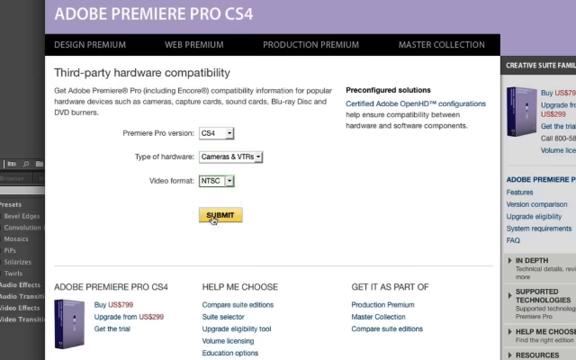
{"action": "left_click", "coordinate": [224, 209]}
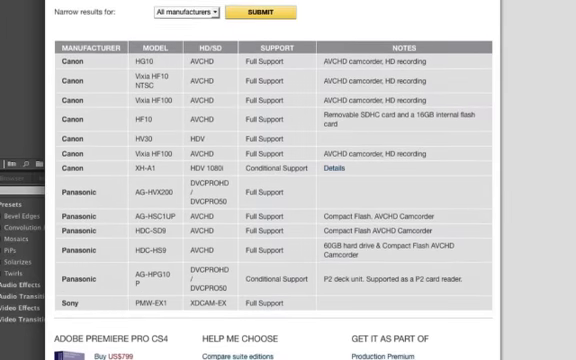
{"action": "scroll", "scroll_direction": "down", "scroll_amount": 3}
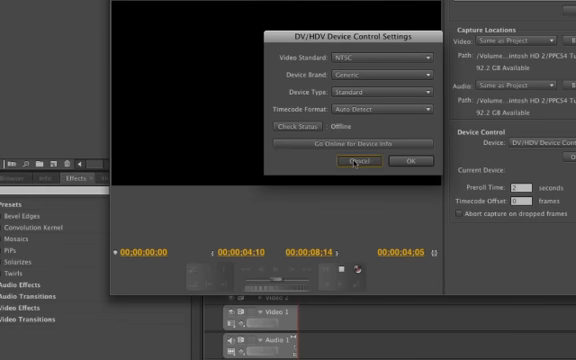
{"action": "left_click", "coordinate": [353, 161]}
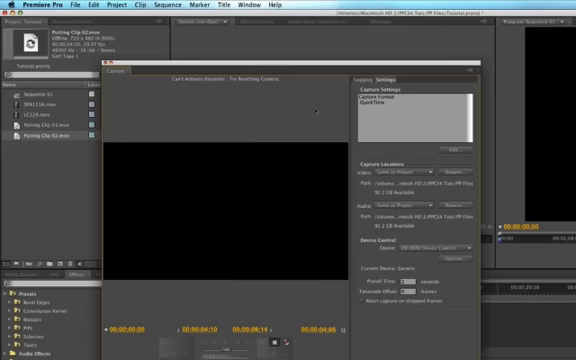